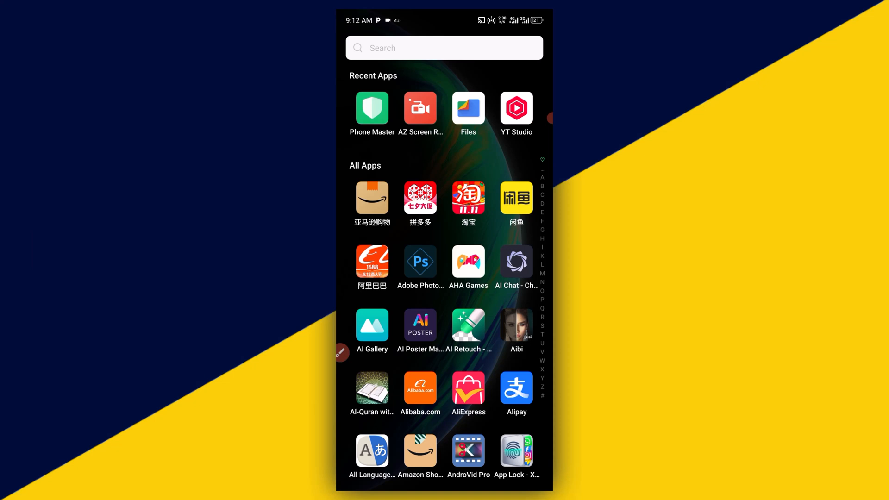
Step: Scroll through the home screen and launch the Settings app
scroll(down, 3)
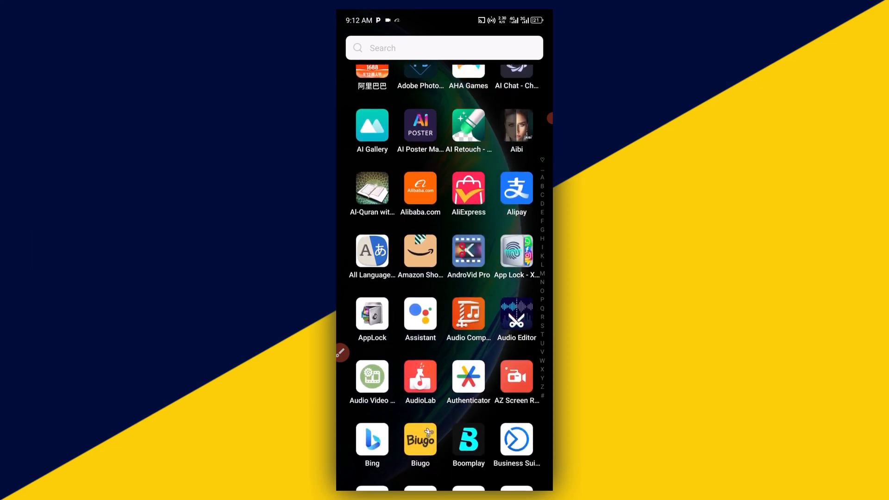
scroll(down, 3)
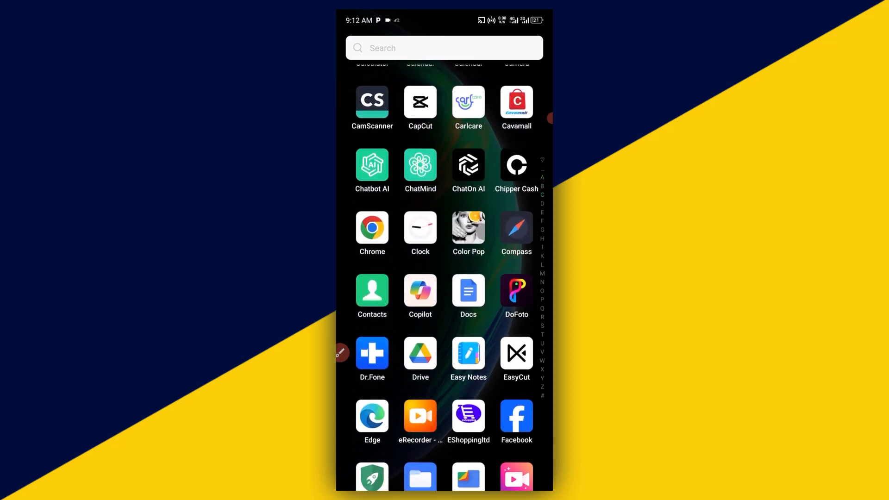
scroll(down, 3)
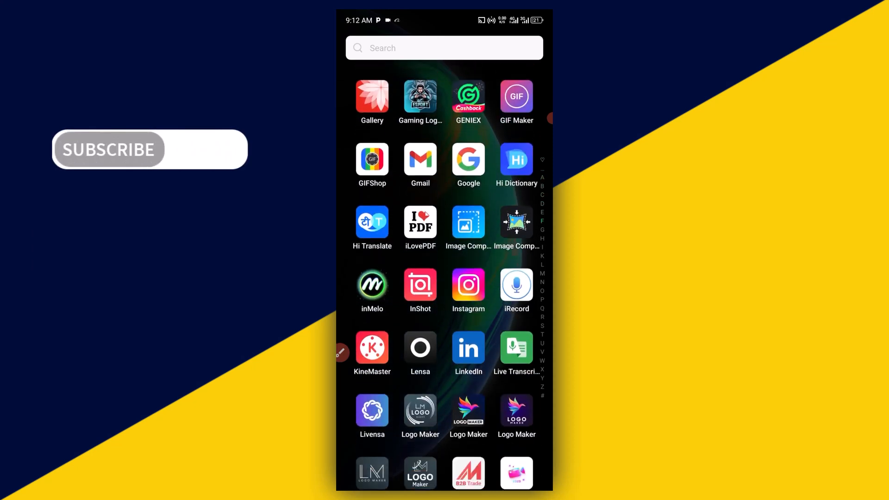
scroll(down, 3)
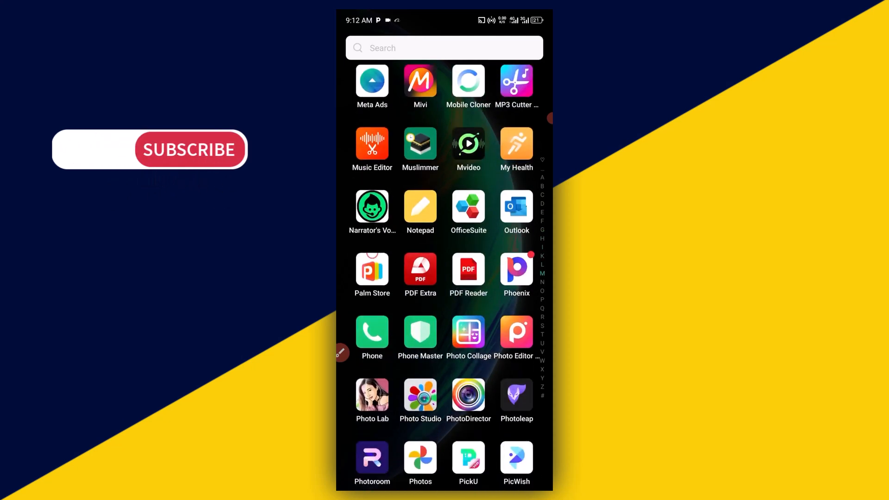
scroll(down, 3)
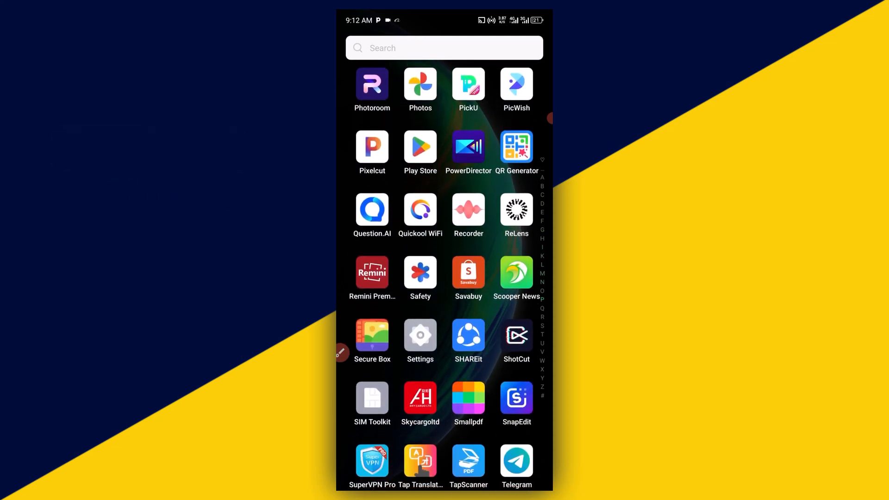
scroll(down, 3)
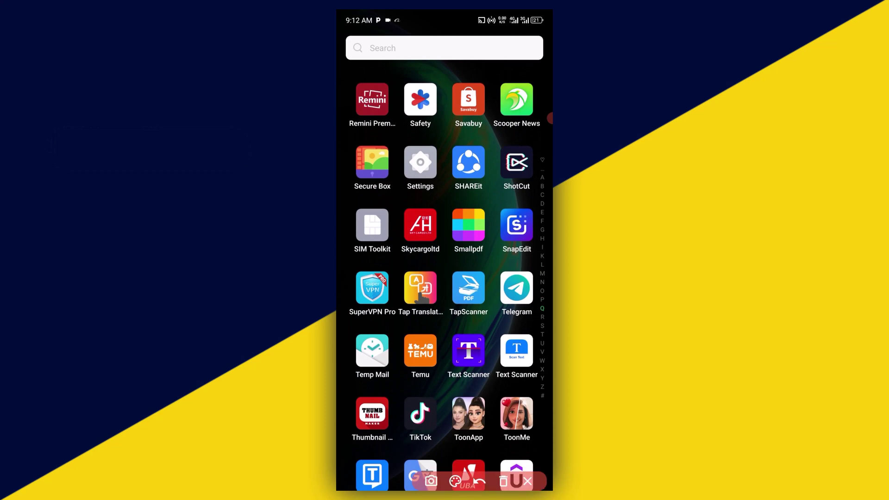
click(420, 162)
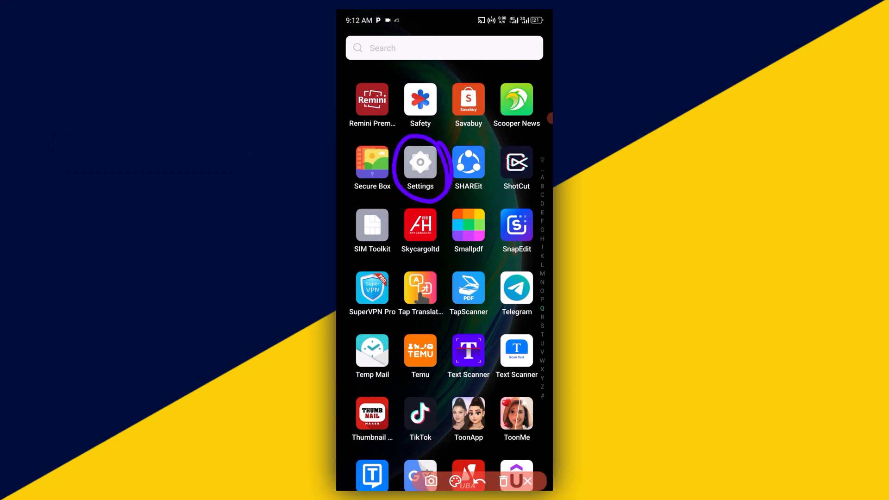
click(420, 162)
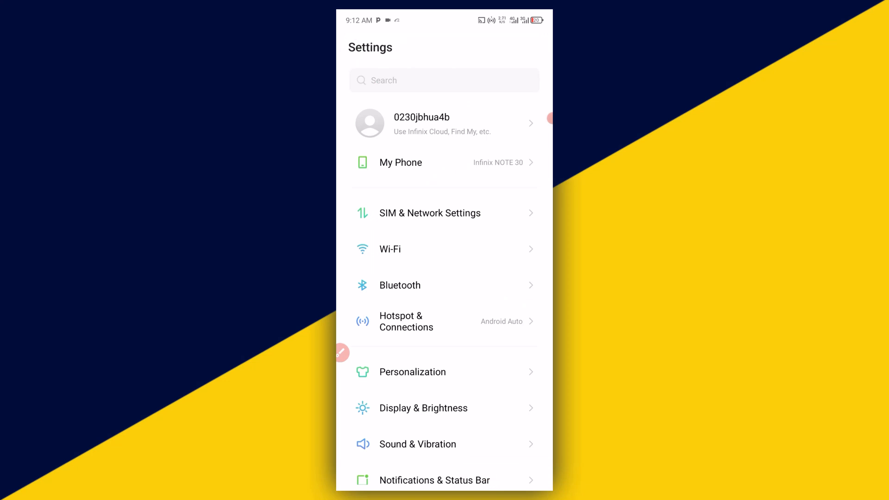
Step: Go to Special Function and open the MemFusion virtual RAM page
scroll(down, 3)
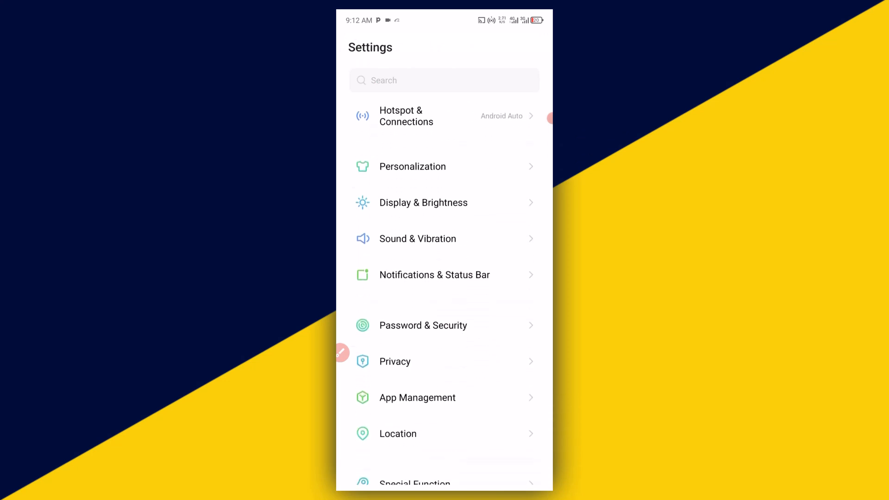
scroll(down, 3)
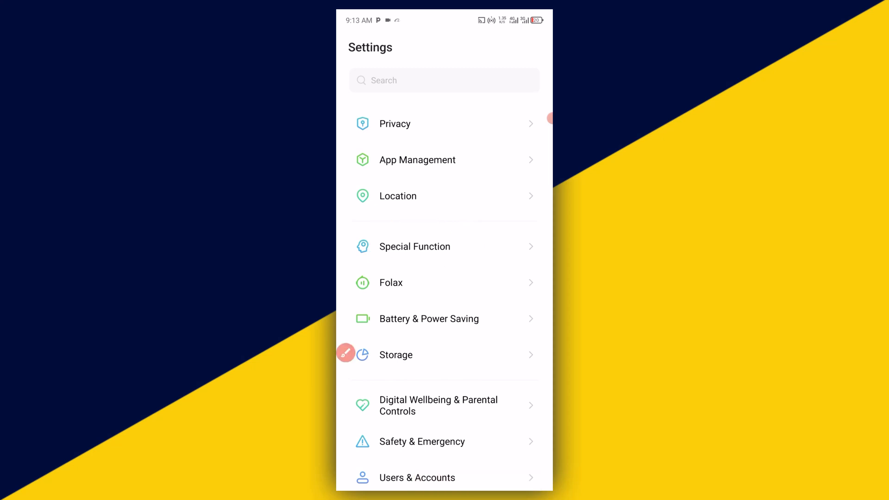
click(415, 246)
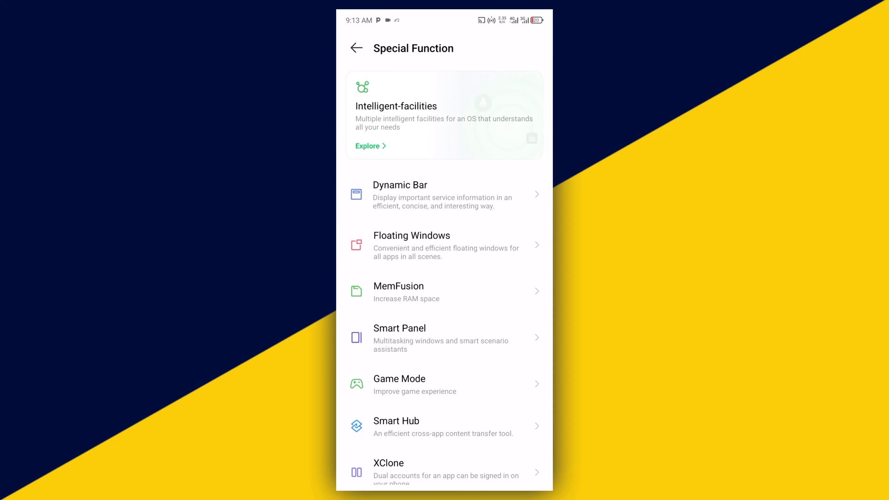
click(406, 292)
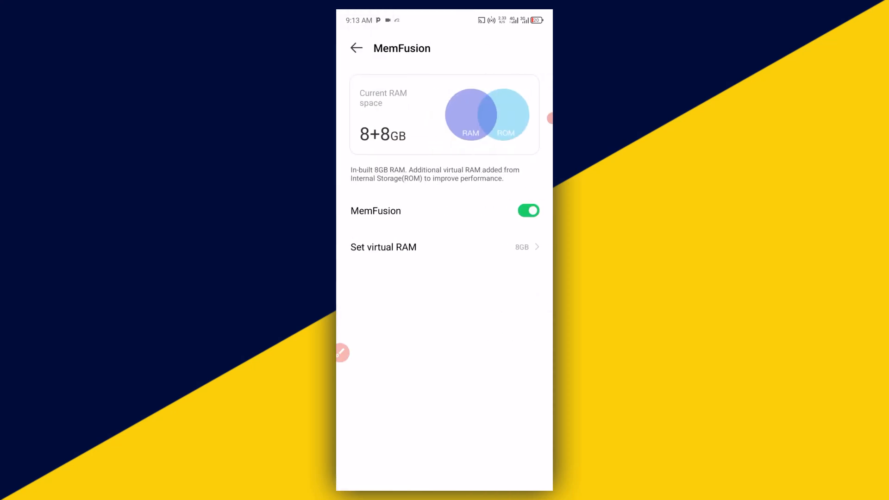